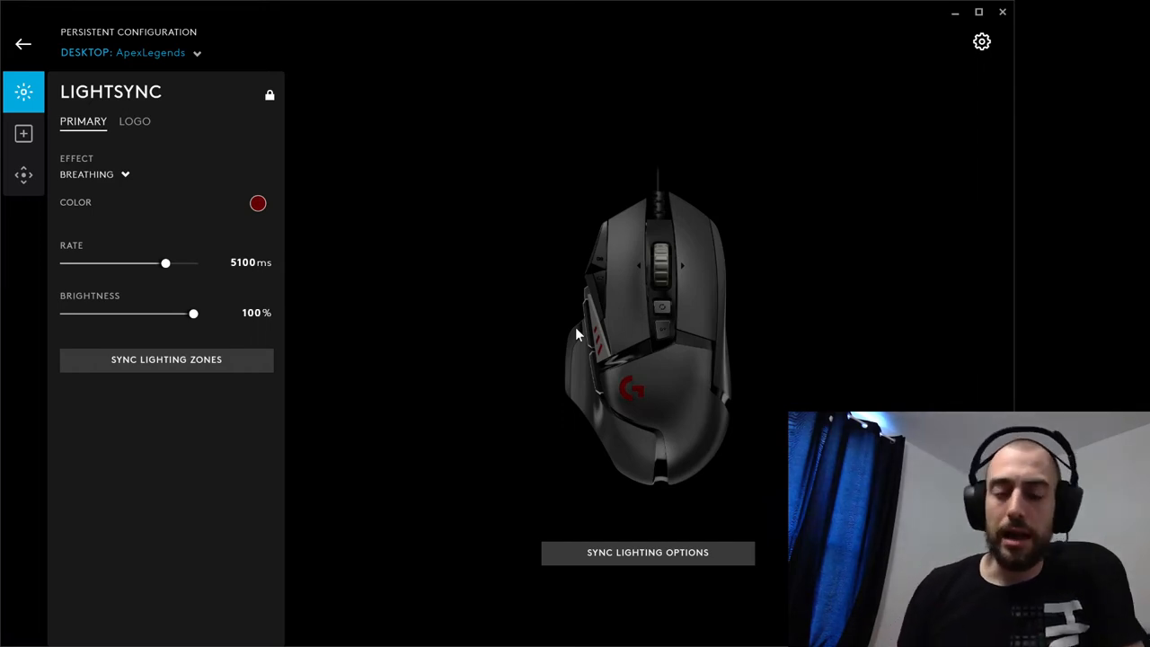
{"action": "mouse_move", "coordinate": [332, 68]}
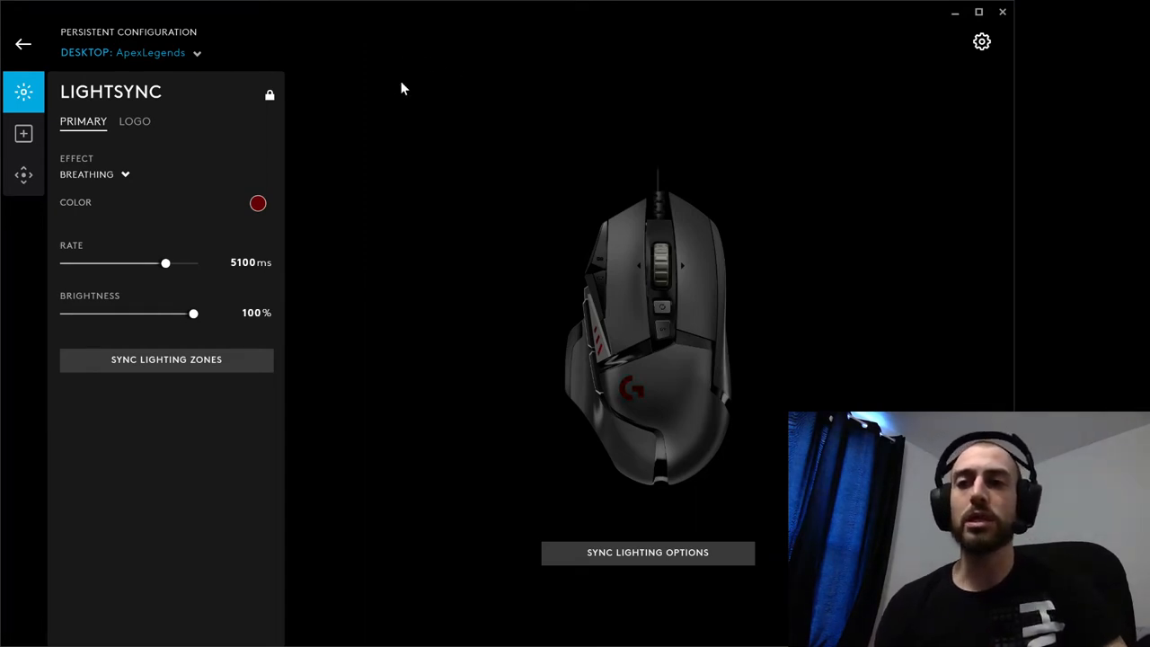
{"action": "mouse_move", "coordinate": [515, 140]}
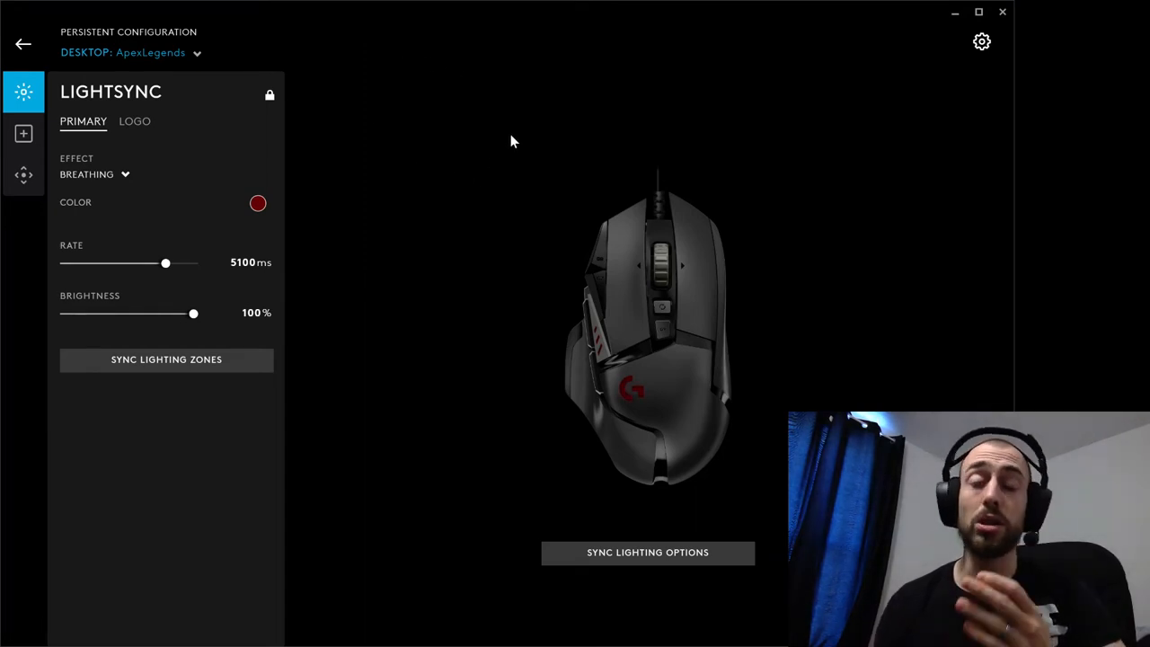
{"action": "mouse_move", "coordinate": [488, 194]}
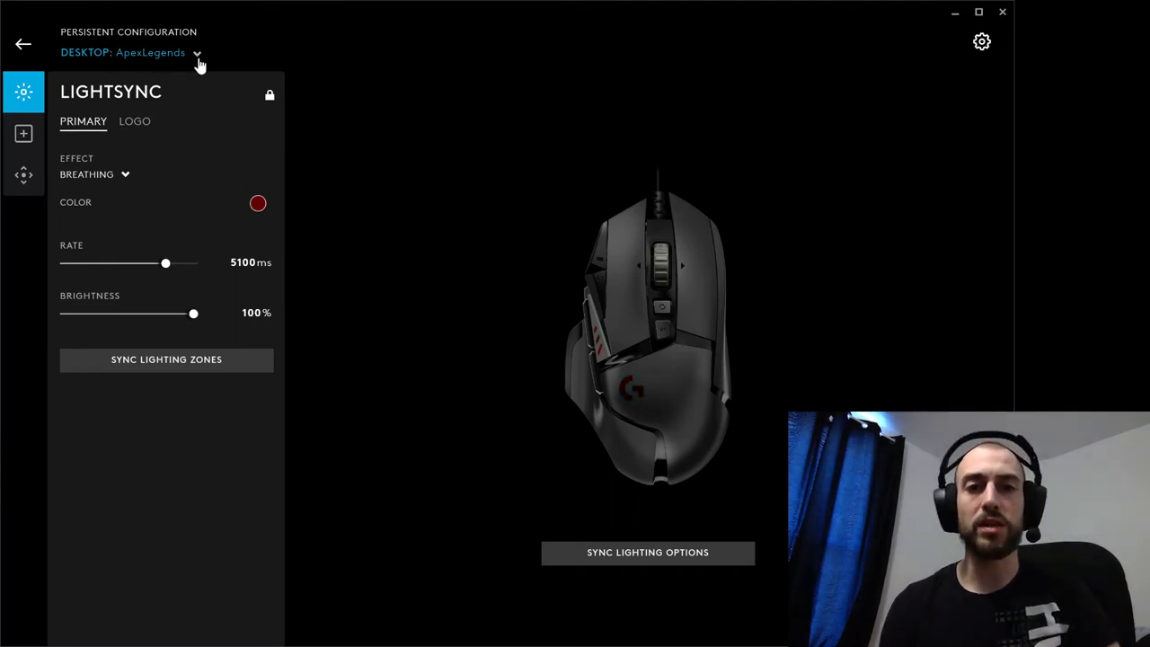
{"action": "mouse_move", "coordinate": [277, 83]}
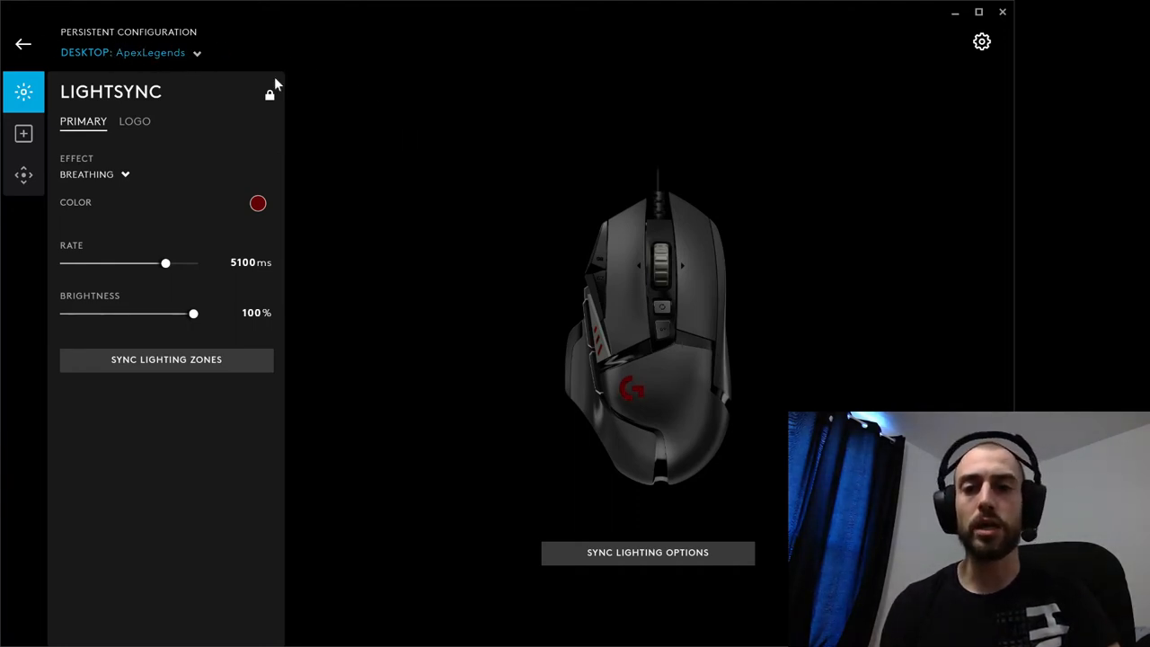
Step: Keep the ApexLegends profile active with breathing as its lighting effect
{"action": "left_click", "coordinate": [151, 52]}
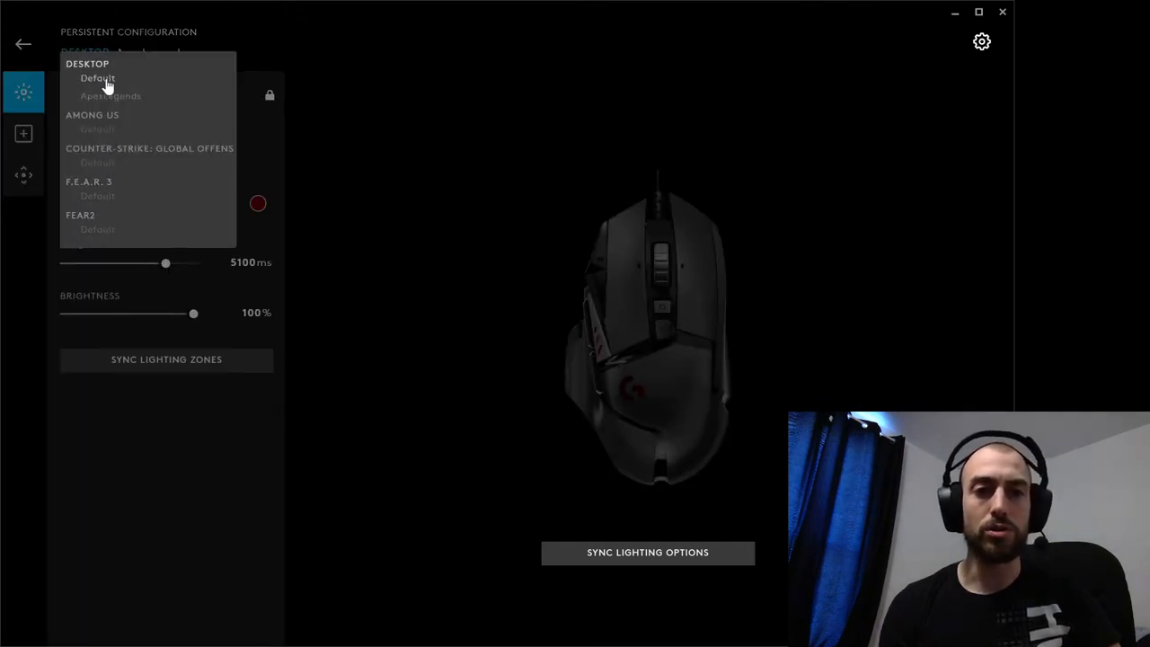
{"action": "left_click", "coordinate": [112, 97]}
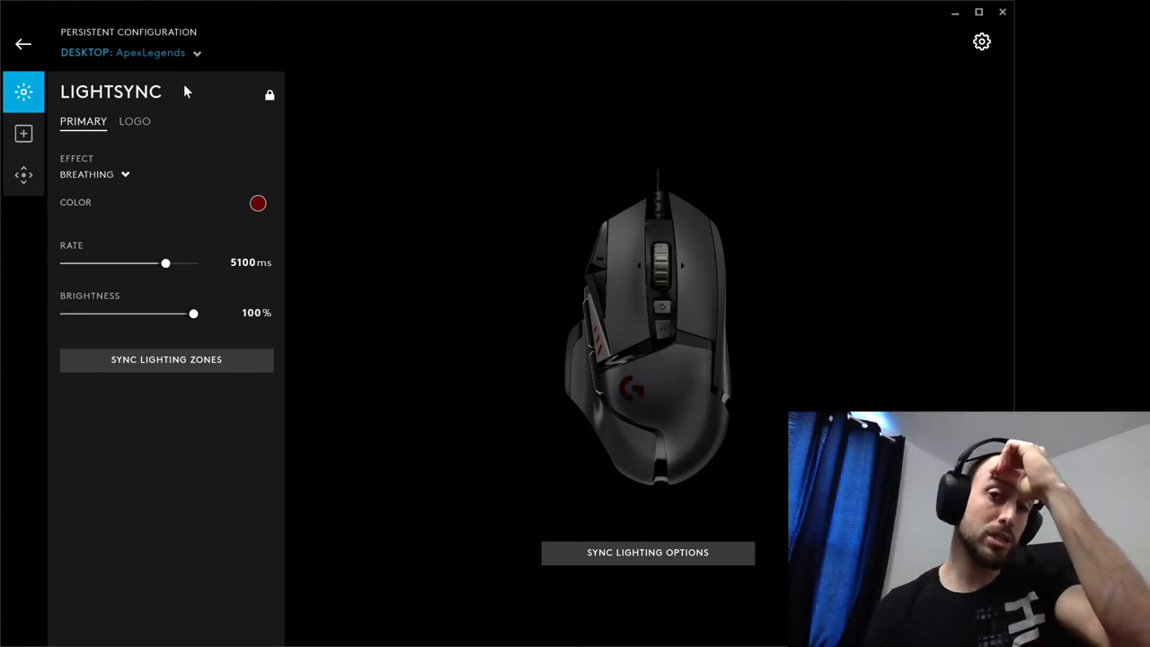
{"action": "mouse_move", "coordinate": [767, 331]}
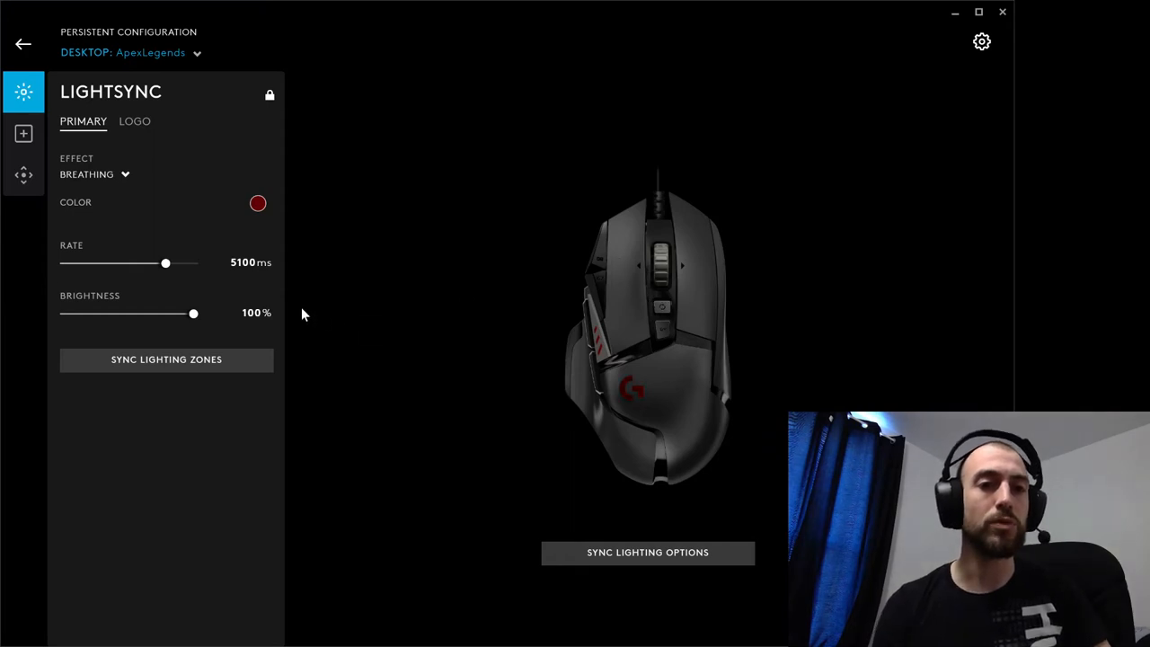
{"action": "mouse_move", "coordinate": [745, 312]}
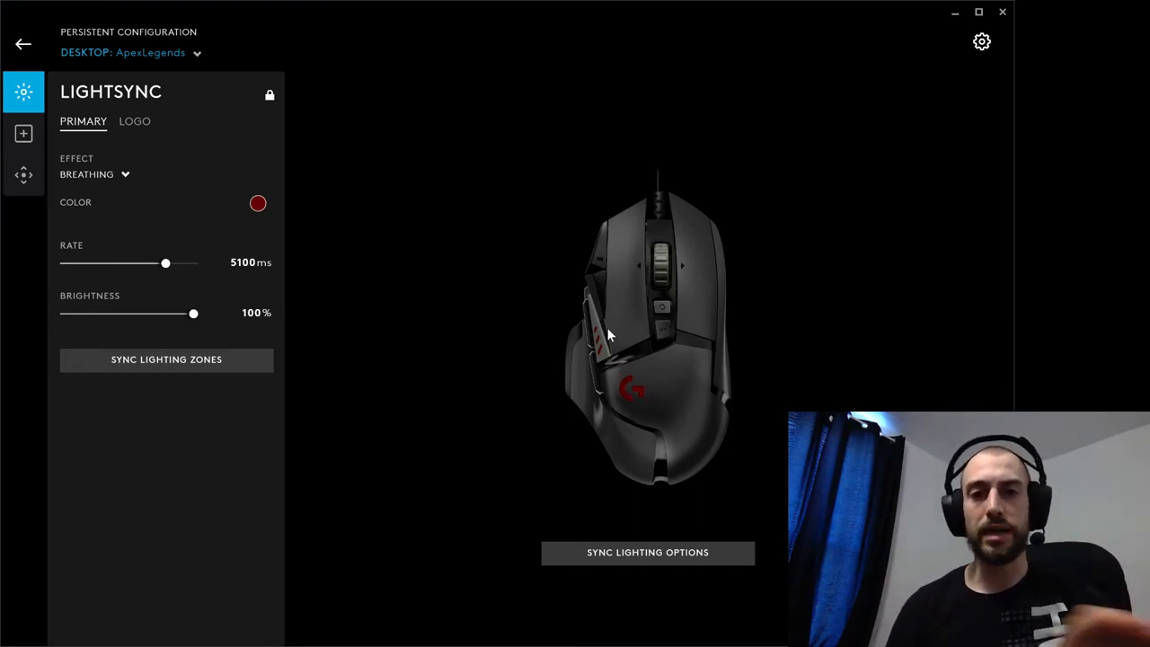
{"action": "mouse_move", "coordinate": [385, 325]}
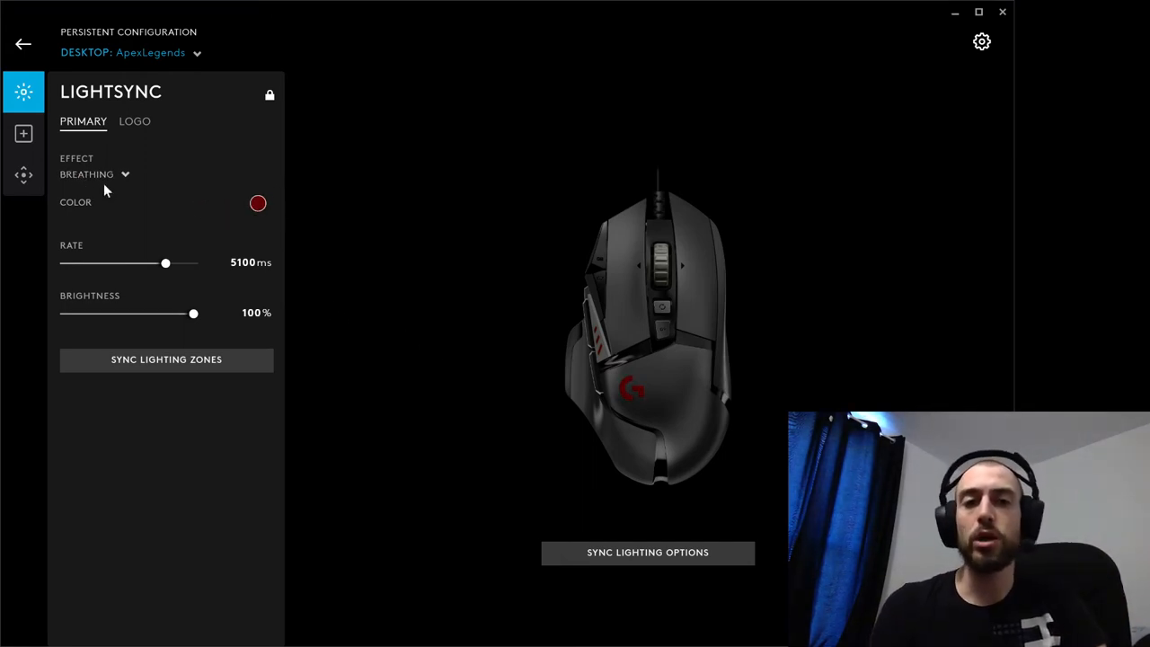
{"action": "left_click", "coordinate": [93, 172]}
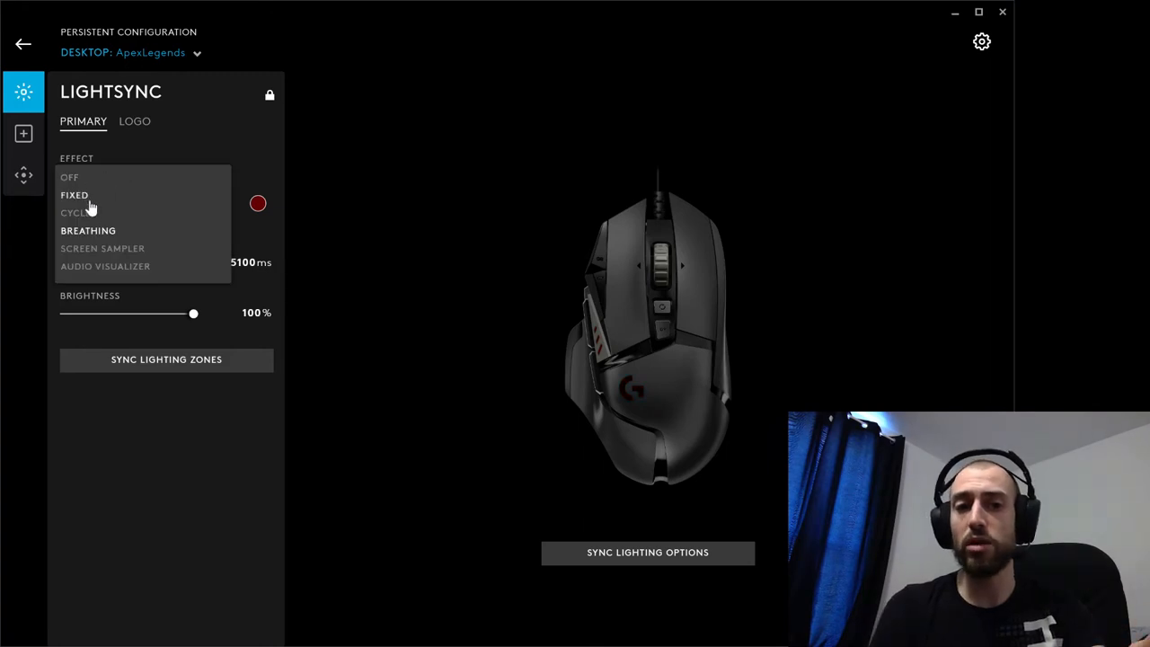
{"action": "left_click", "coordinate": [88, 230]}
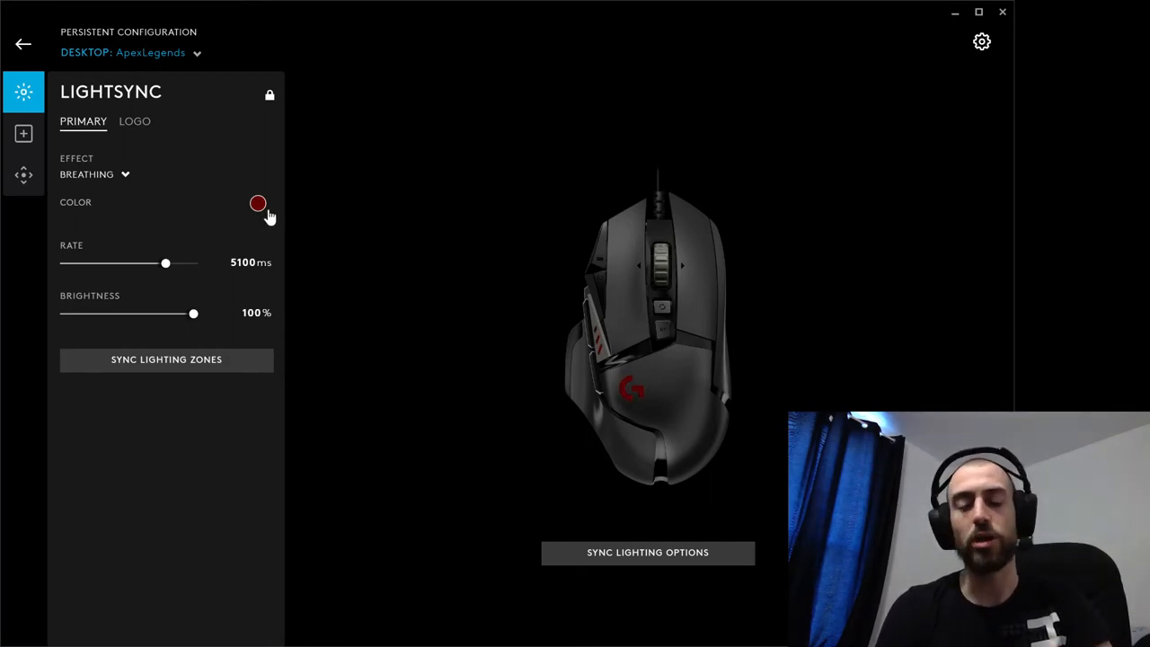
{"action": "mouse_move", "coordinate": [25, 133]}
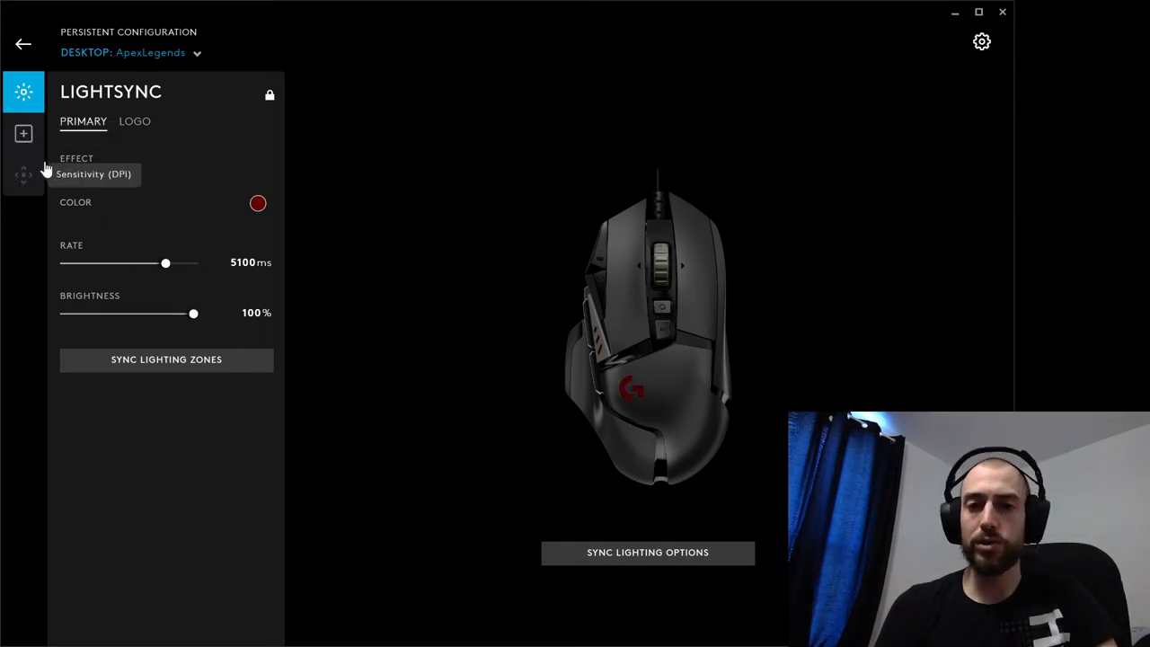
Step: Show the sensitivity settings with 3200 DPI current and 1000 Hz report rate
{"action": "left_click", "coordinate": [23, 174]}
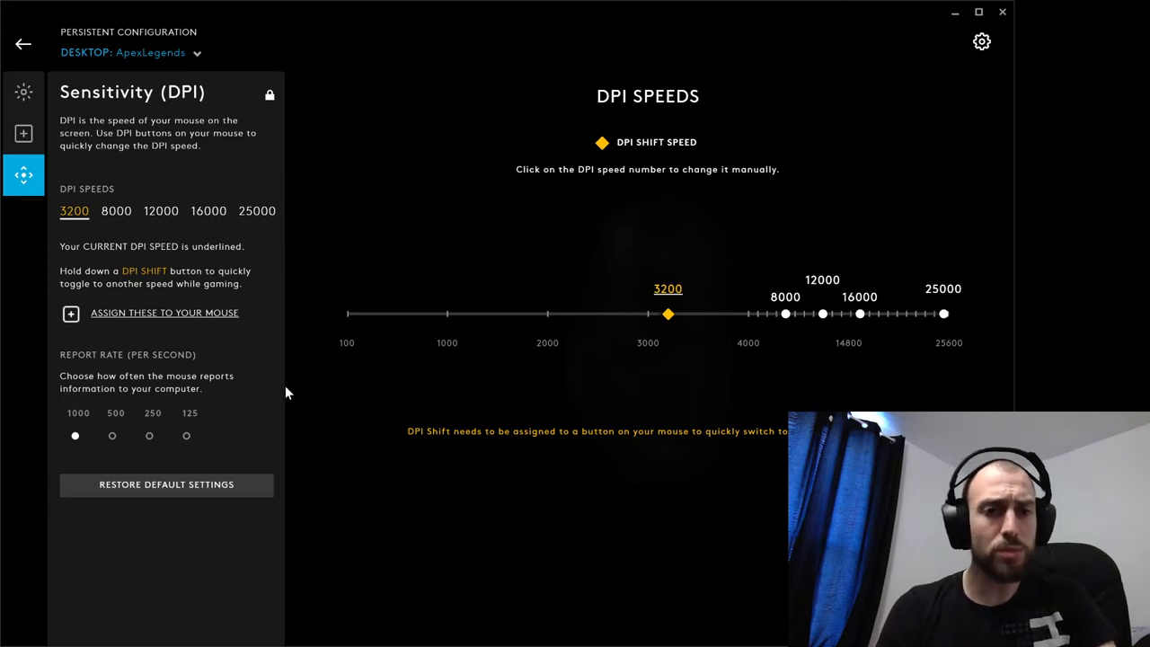
{"action": "mouse_move", "coordinate": [870, 202]}
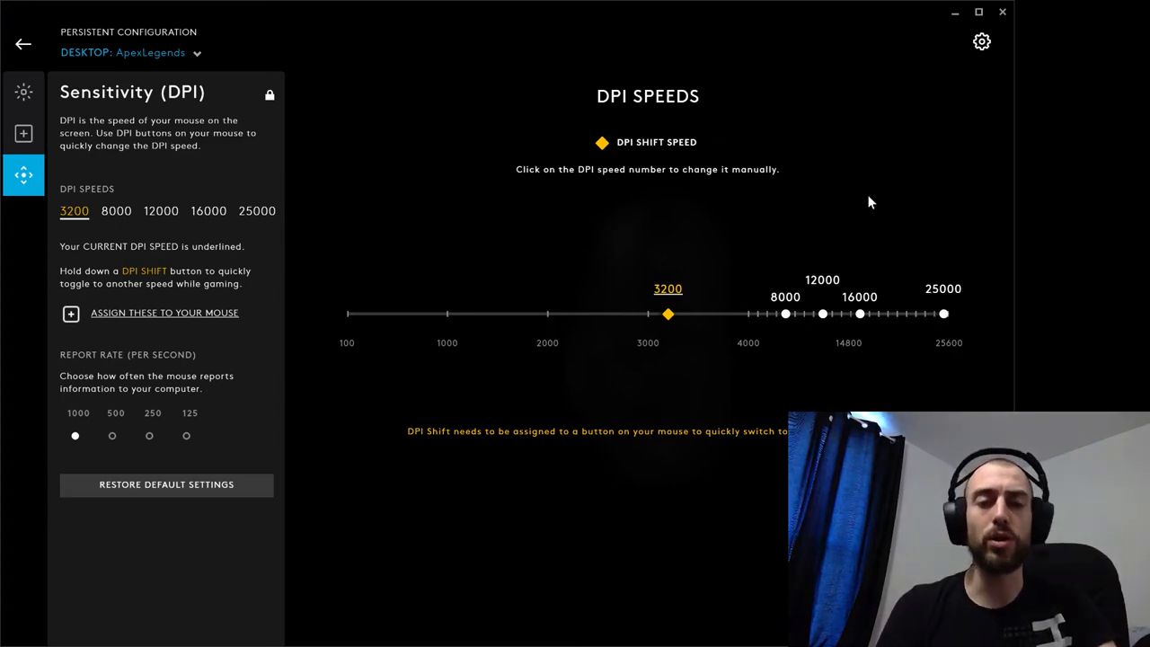
{"action": "mouse_move", "coordinate": [942, 338]}
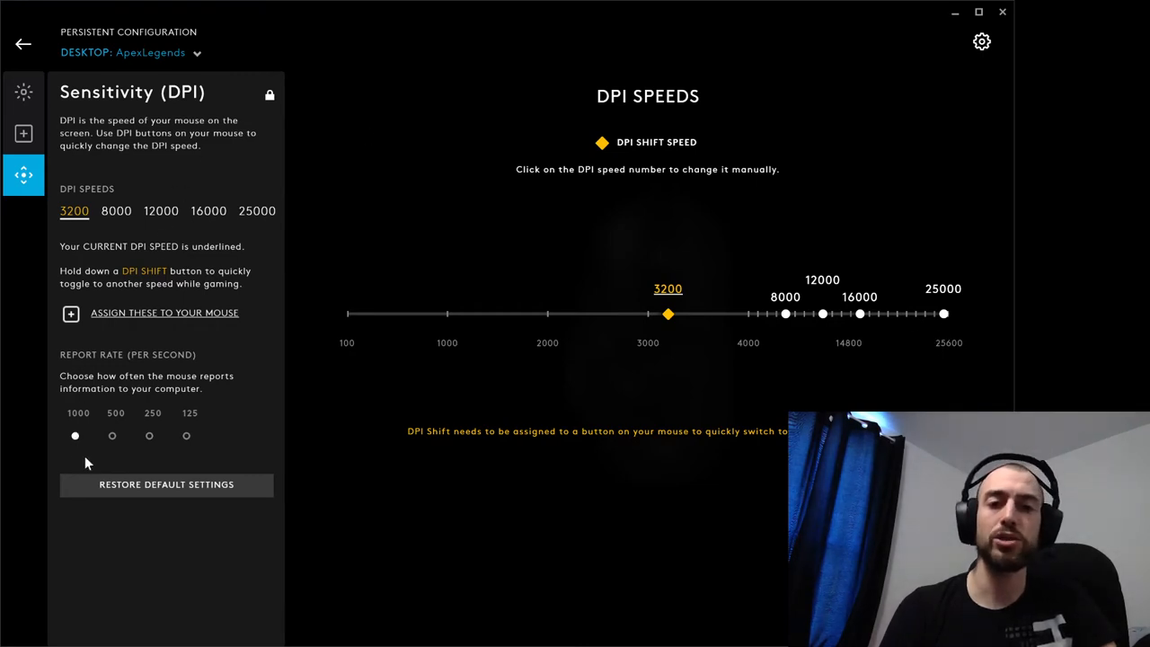
{"action": "mouse_move", "coordinate": [21, 133]}
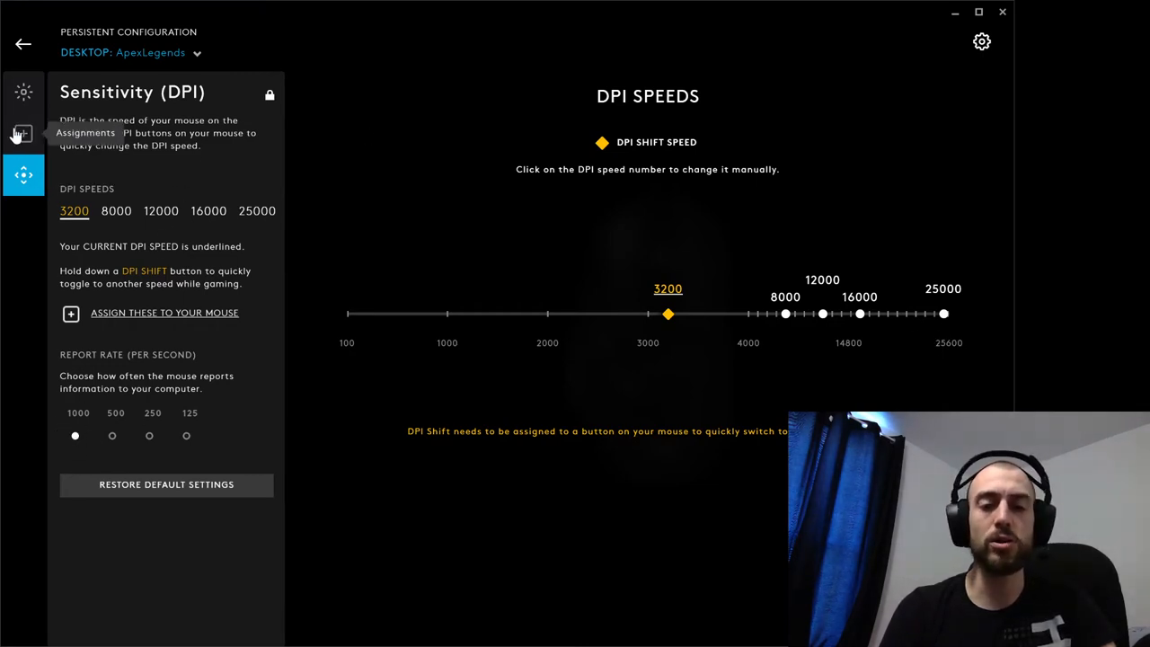
Step: Show the G502's side view in Assignments and open the upper thumb button's assignment options
{"action": "left_click", "coordinate": [24, 133]}
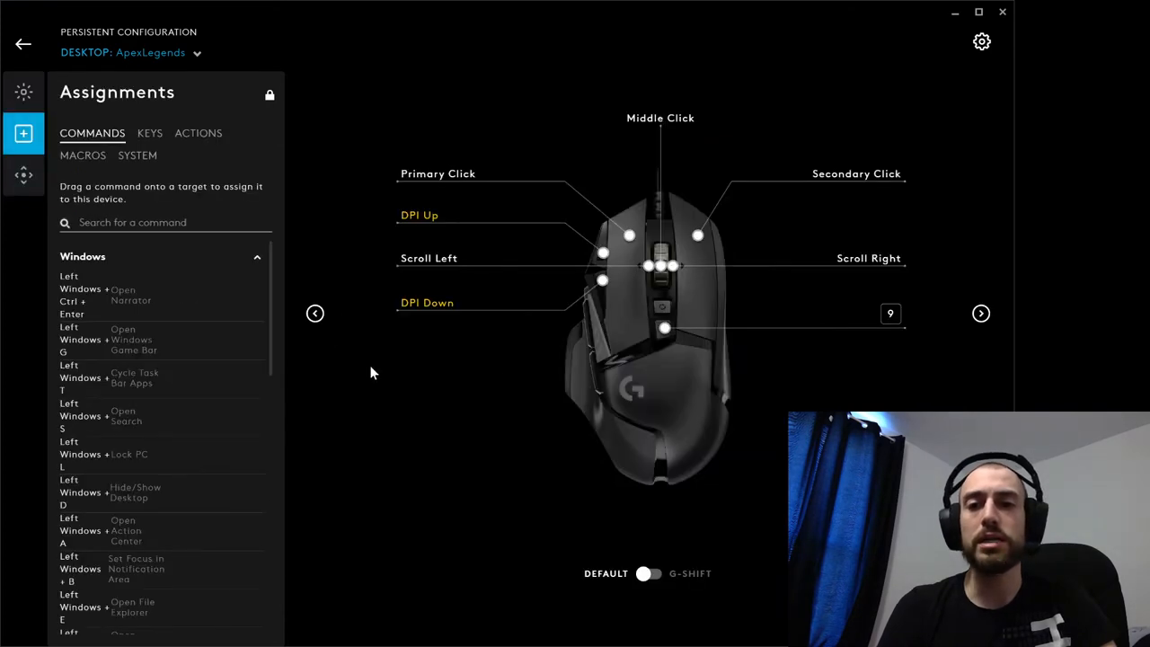
{"action": "left_click", "coordinate": [315, 313]}
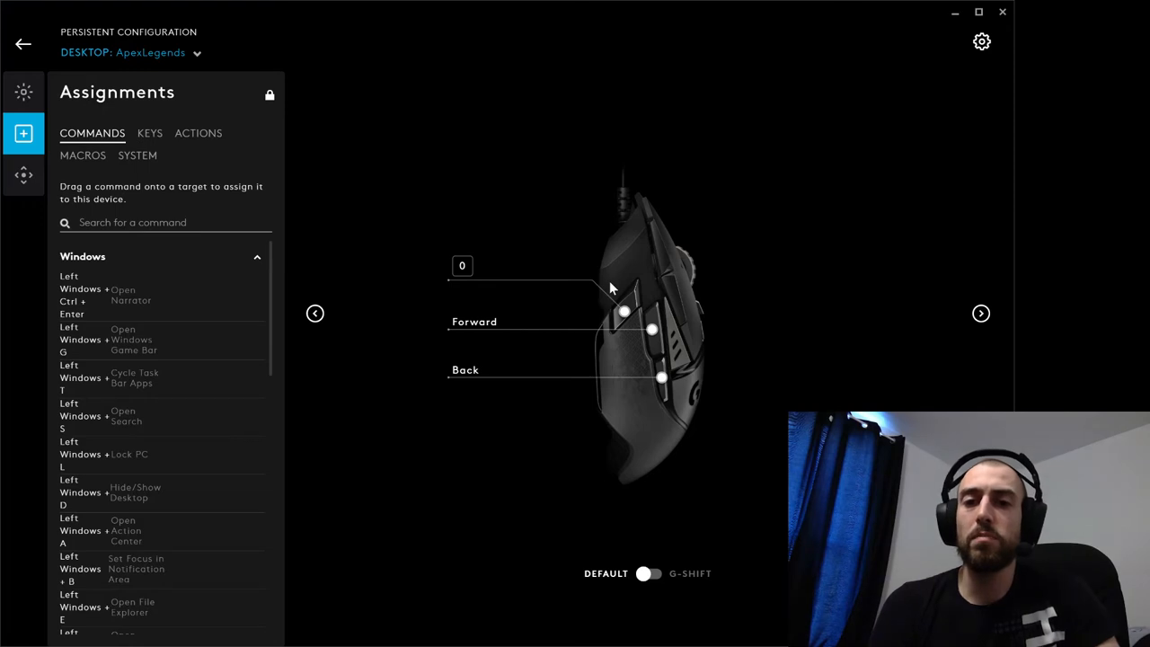
{"action": "mouse_move", "coordinate": [608, 309]}
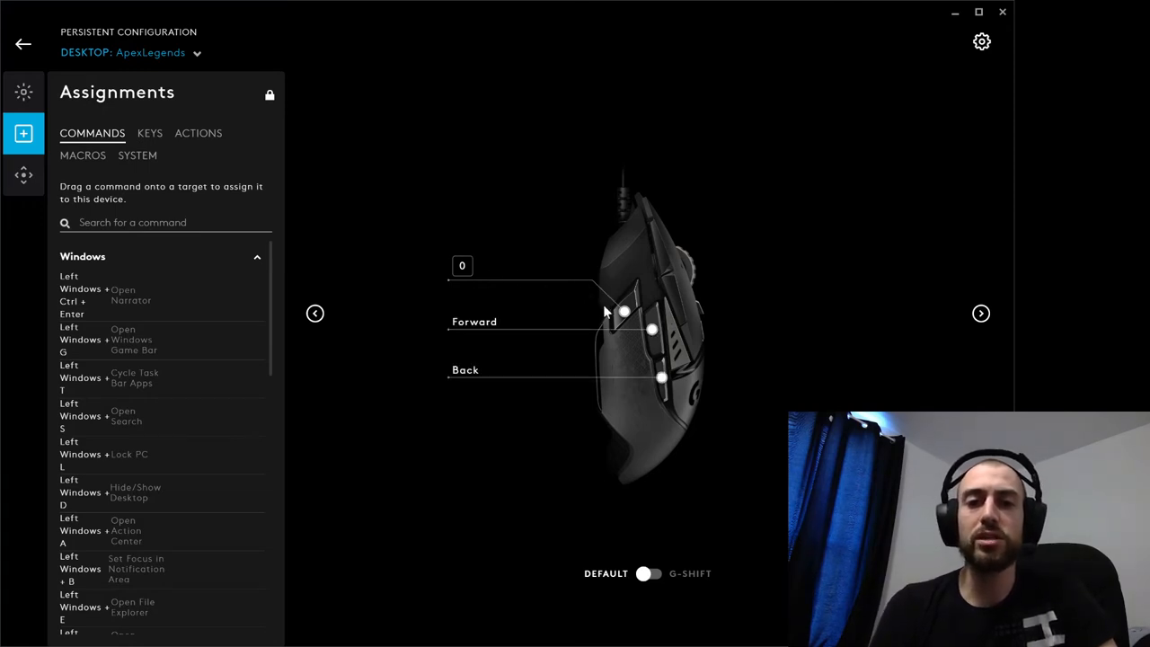
{"action": "left_click", "coordinate": [626, 313]}
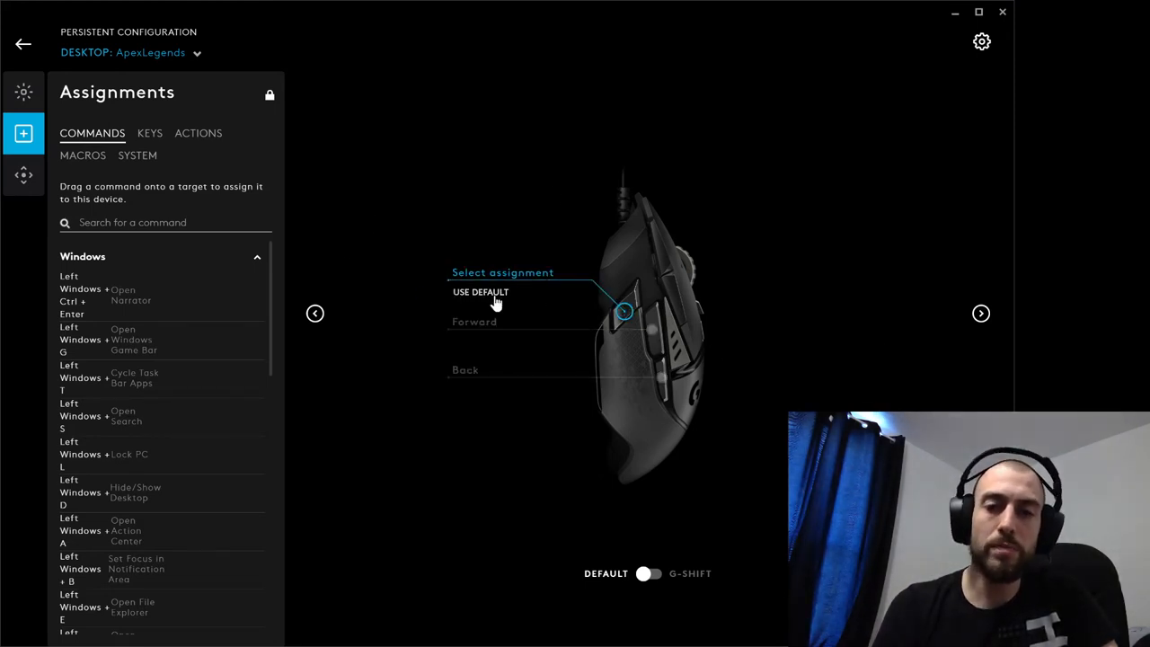
{"action": "mouse_move", "coordinate": [557, 284]}
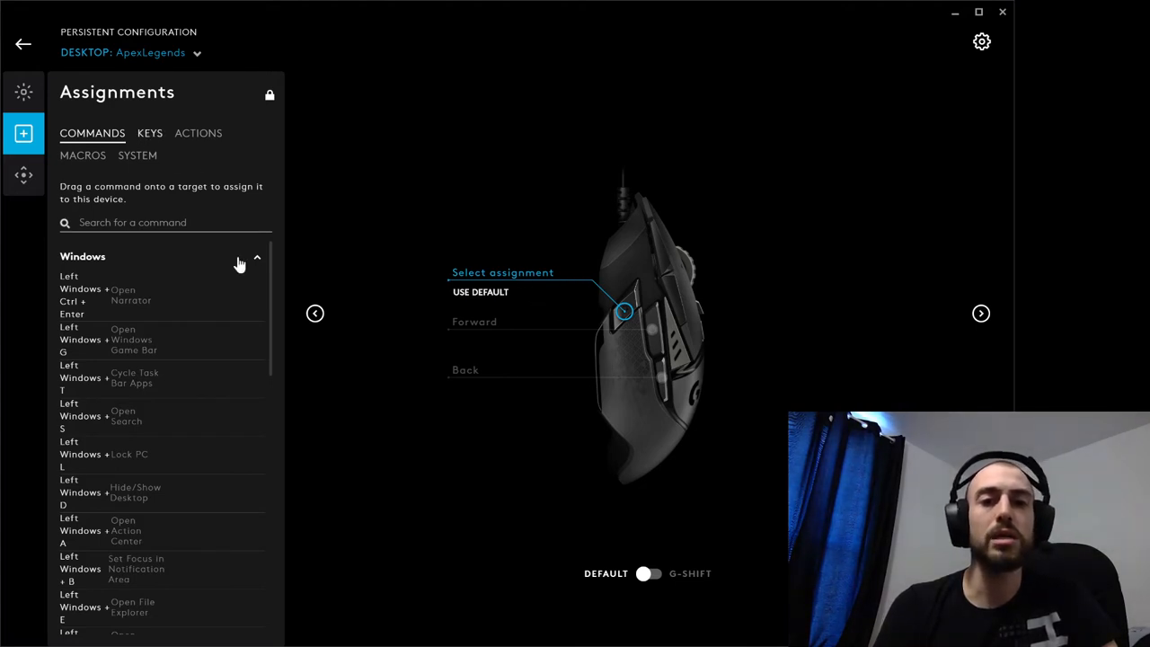
Step: List the keyboard keys so the upper side button can be bound to key 0
{"action": "left_click", "coordinate": [149, 133]}
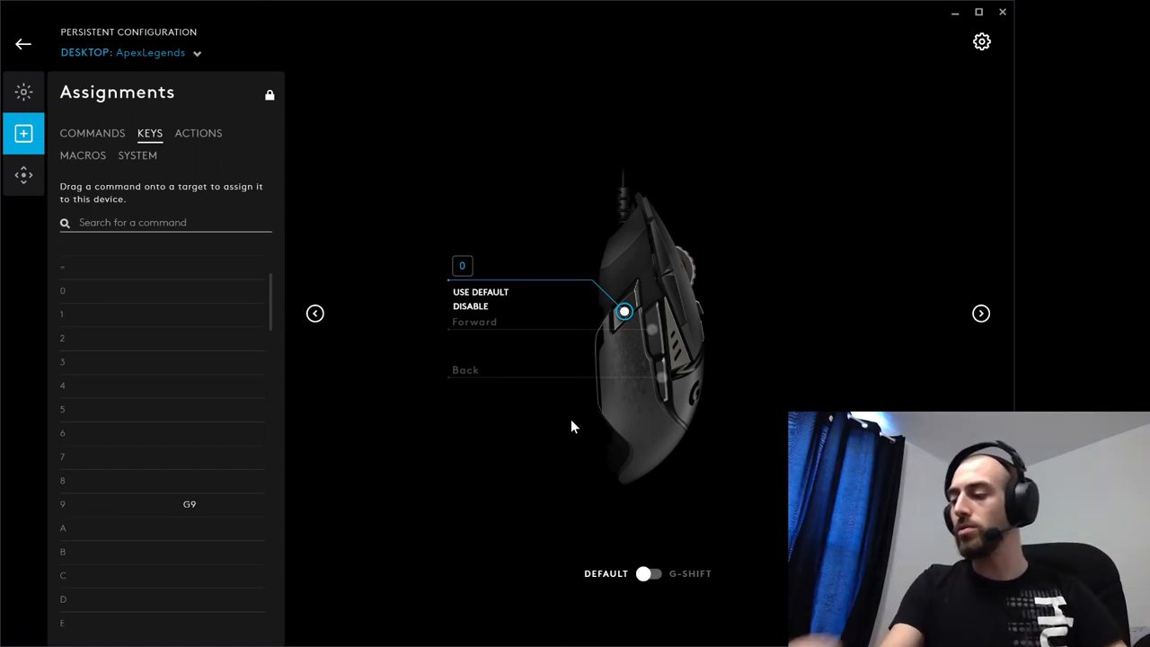
{"action": "mouse_move", "coordinate": [360, 192]}
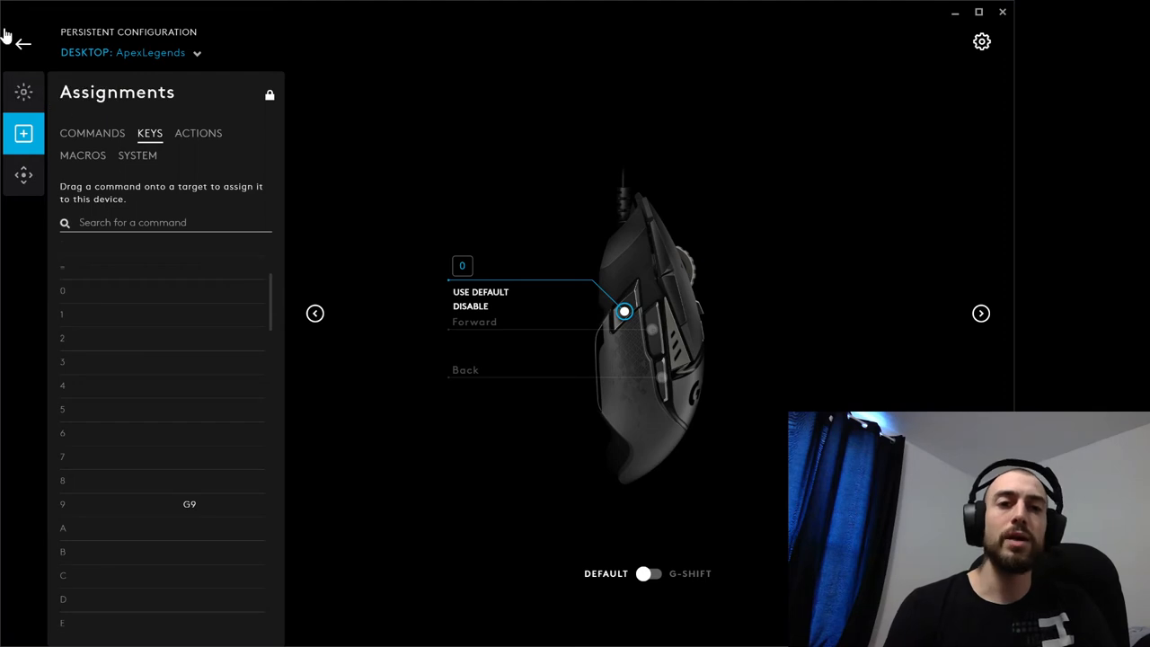
{"action": "mouse_move", "coordinate": [981, 41]}
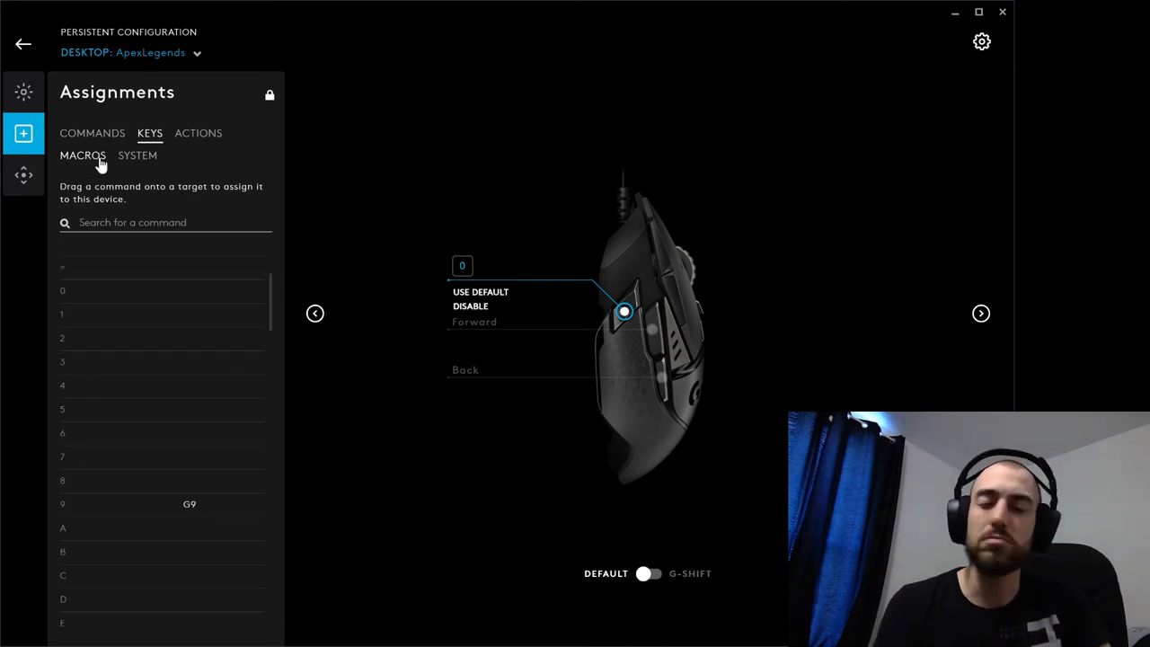
{"action": "mouse_move", "coordinate": [661, 187]}
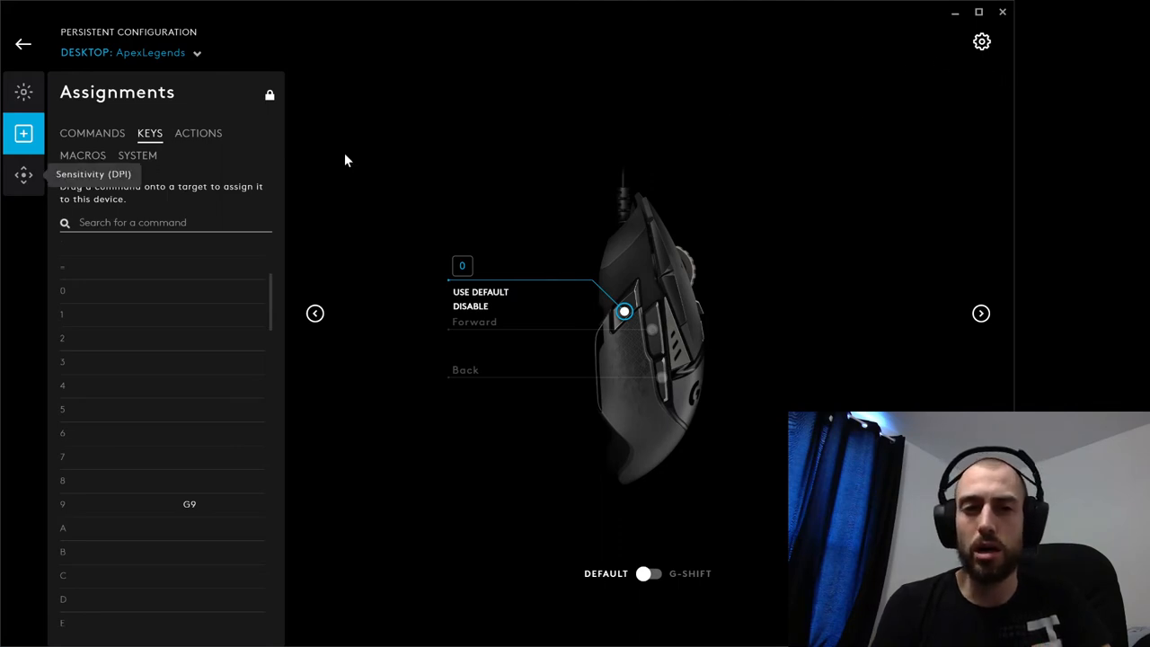
{"action": "mouse_move", "coordinate": [982, 43]}
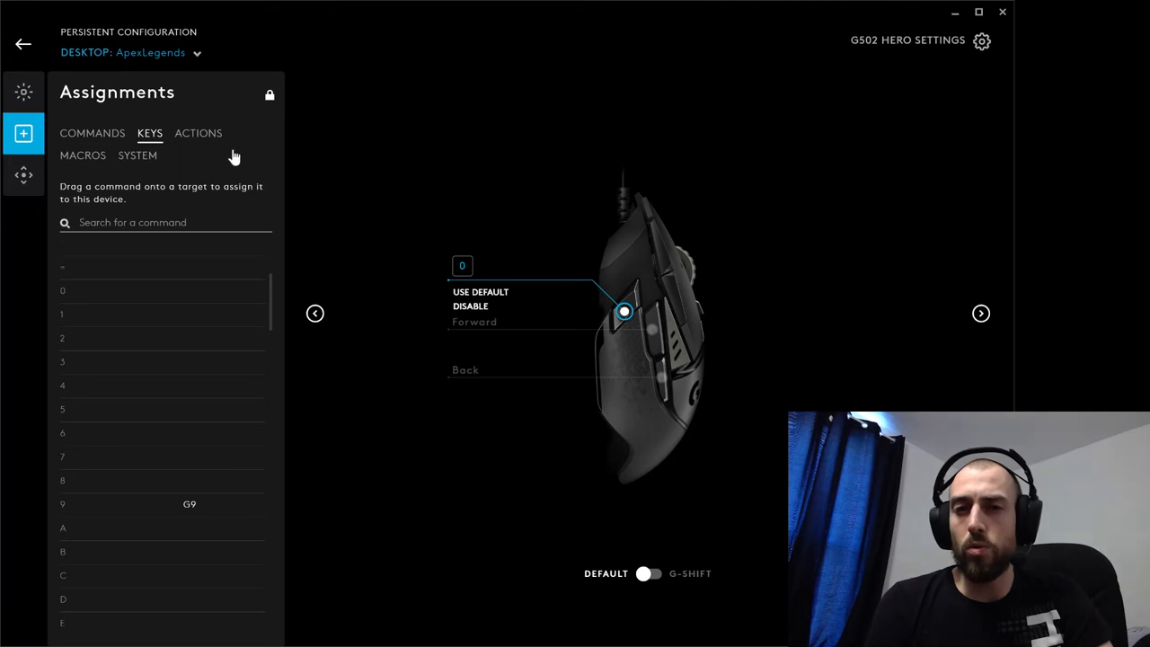
Step: Show the G502 HERO device settings with firmware, on-board memory mode and profile slots
{"action": "left_click", "coordinate": [981, 39]}
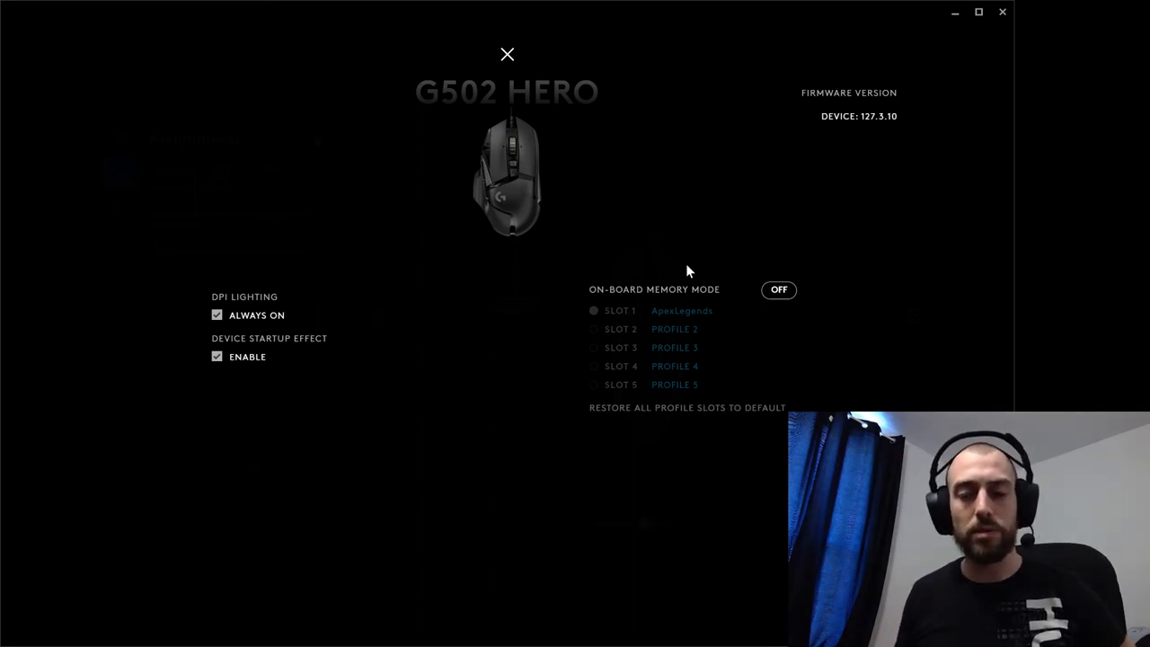
{"action": "mouse_move", "coordinate": [651, 122]}
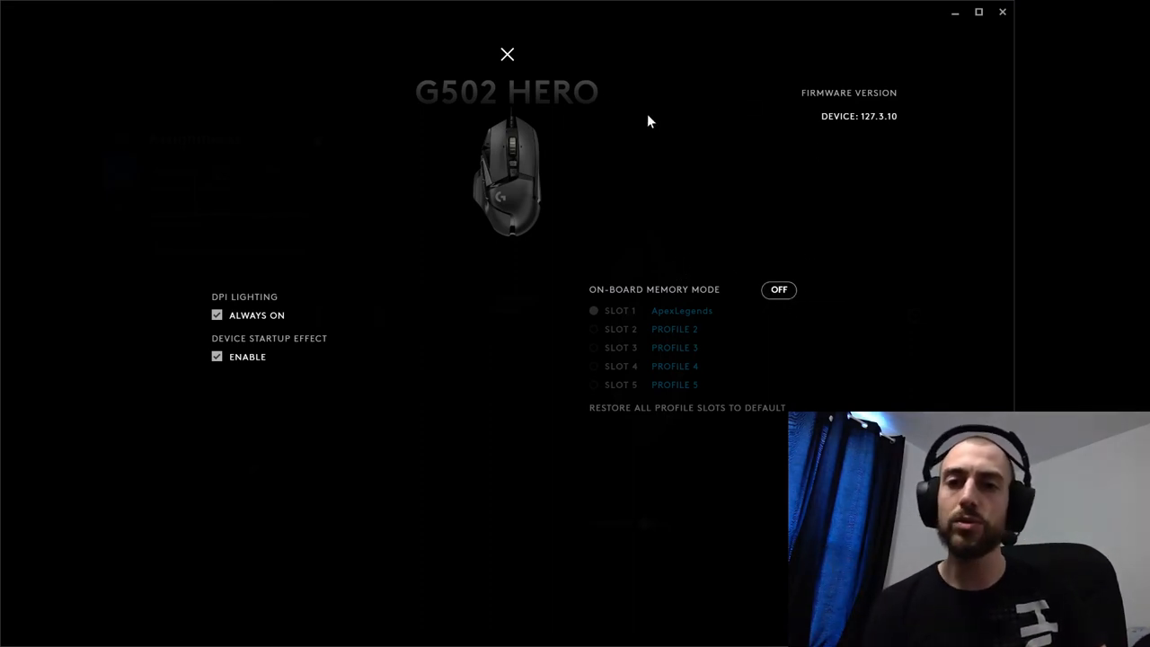
{"action": "mouse_move", "coordinate": [889, 332]}
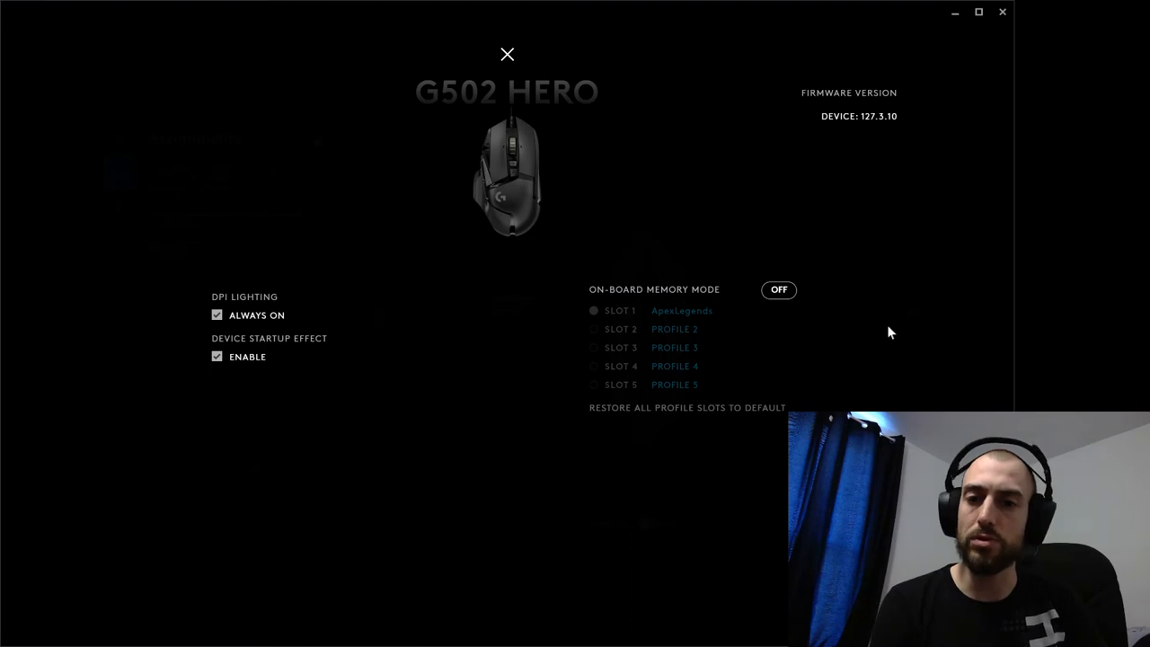
{"action": "mouse_move", "coordinate": [779, 290]}
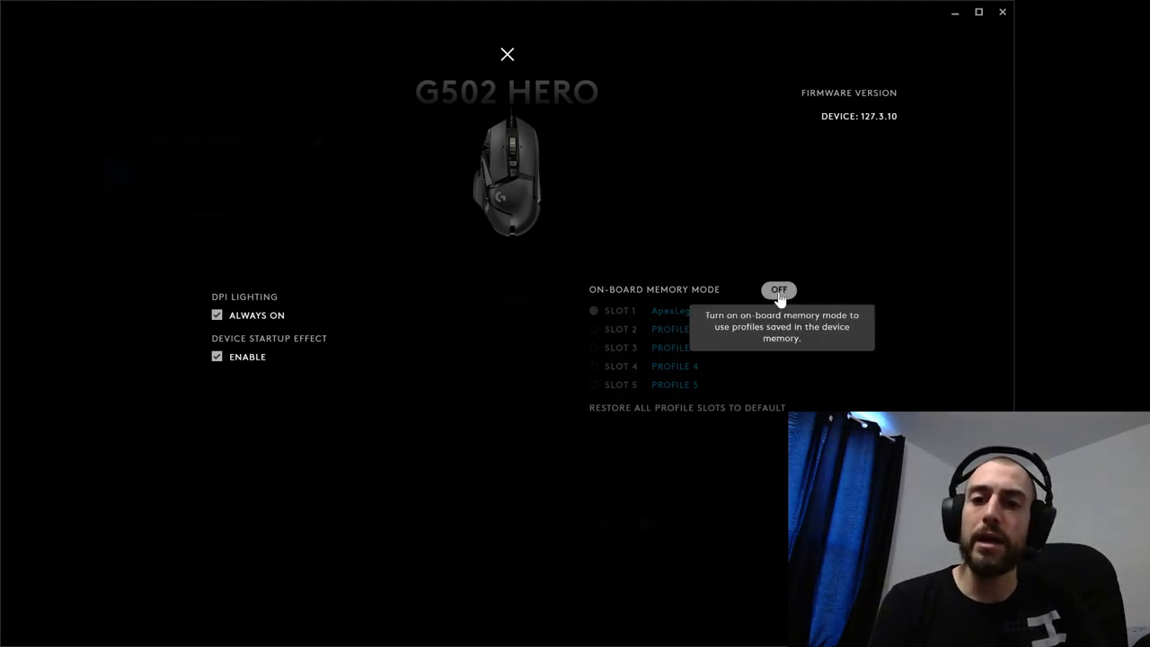
Step: Turn on-board memory mode ON with ApexLegends in slot 1
{"action": "left_click", "coordinate": [778, 290]}
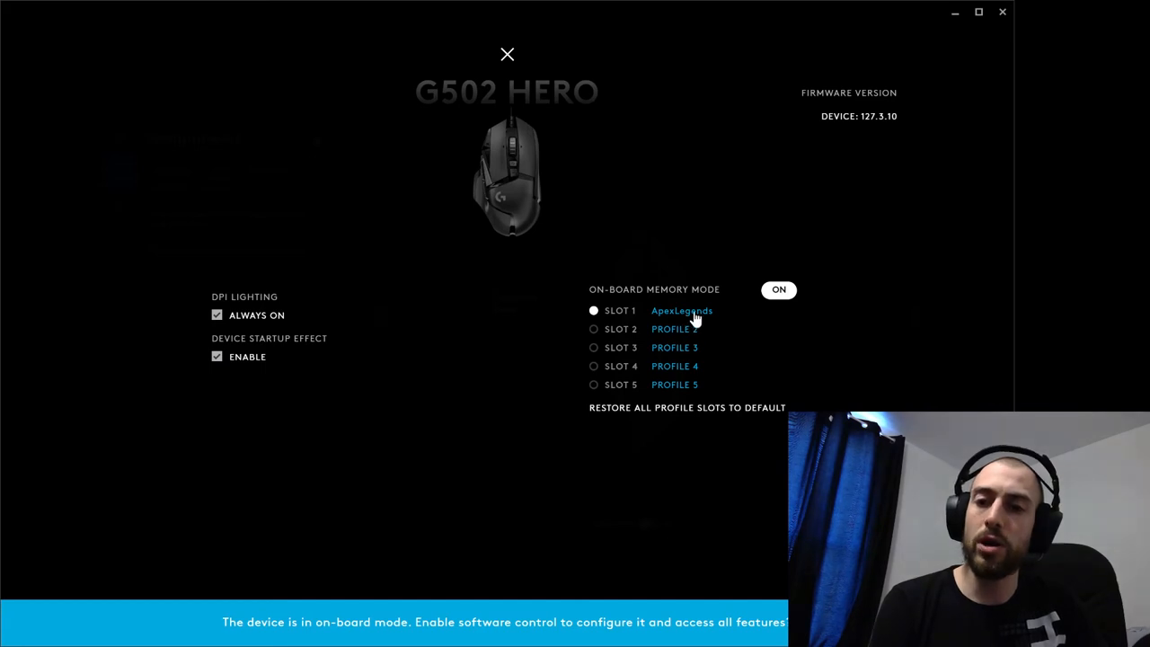
{"action": "left_click", "coordinate": [681, 309]}
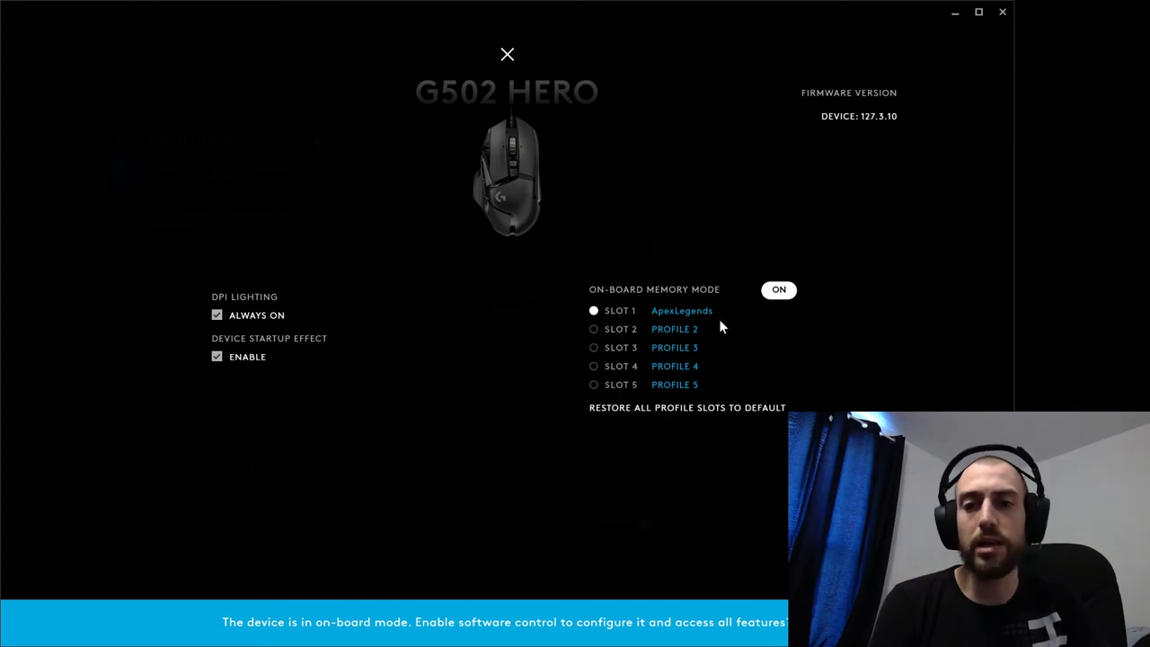
{"action": "mouse_move", "coordinate": [764, 360]}
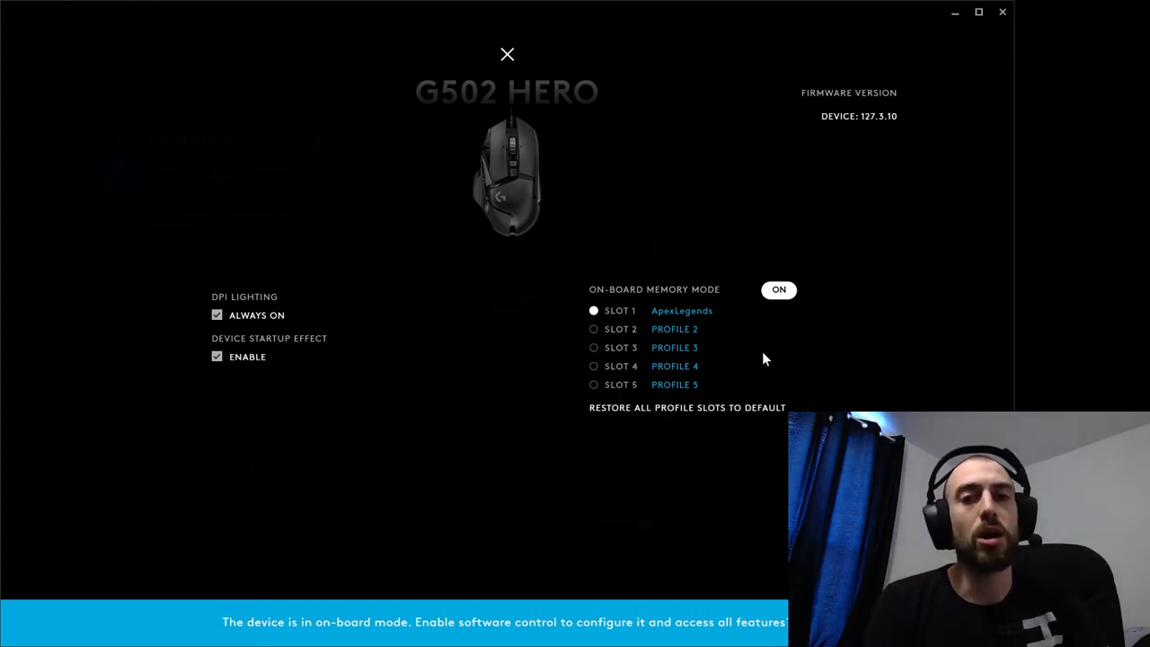
{"action": "mouse_move", "coordinate": [753, 250]}
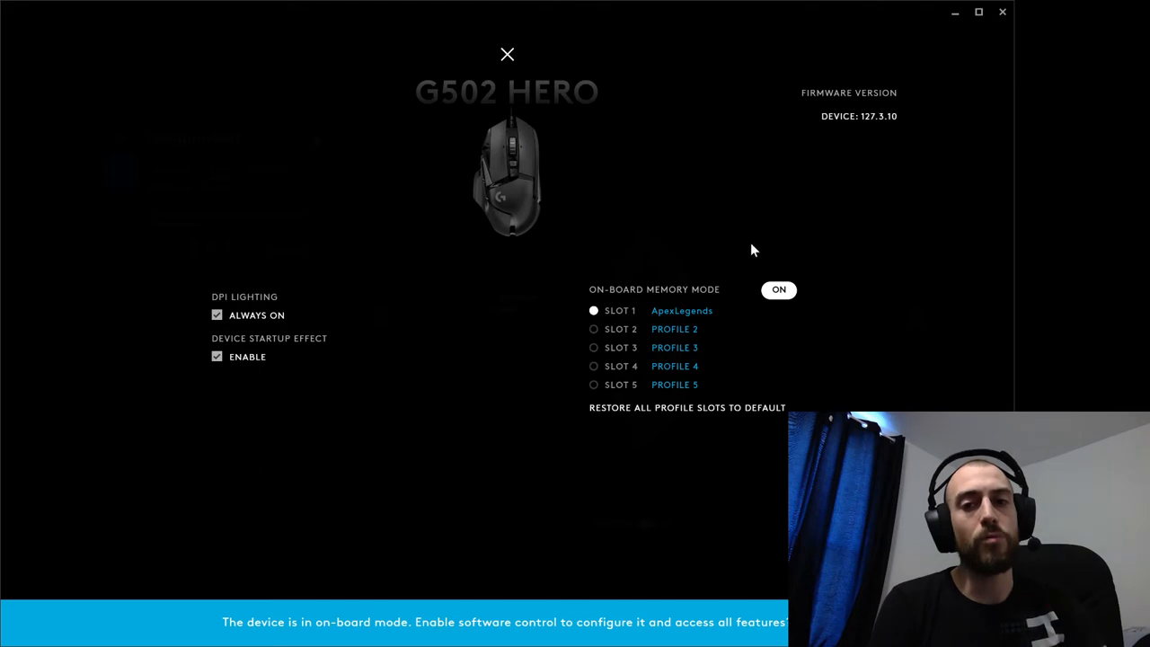
{"action": "mouse_move", "coordinate": [507, 68]}
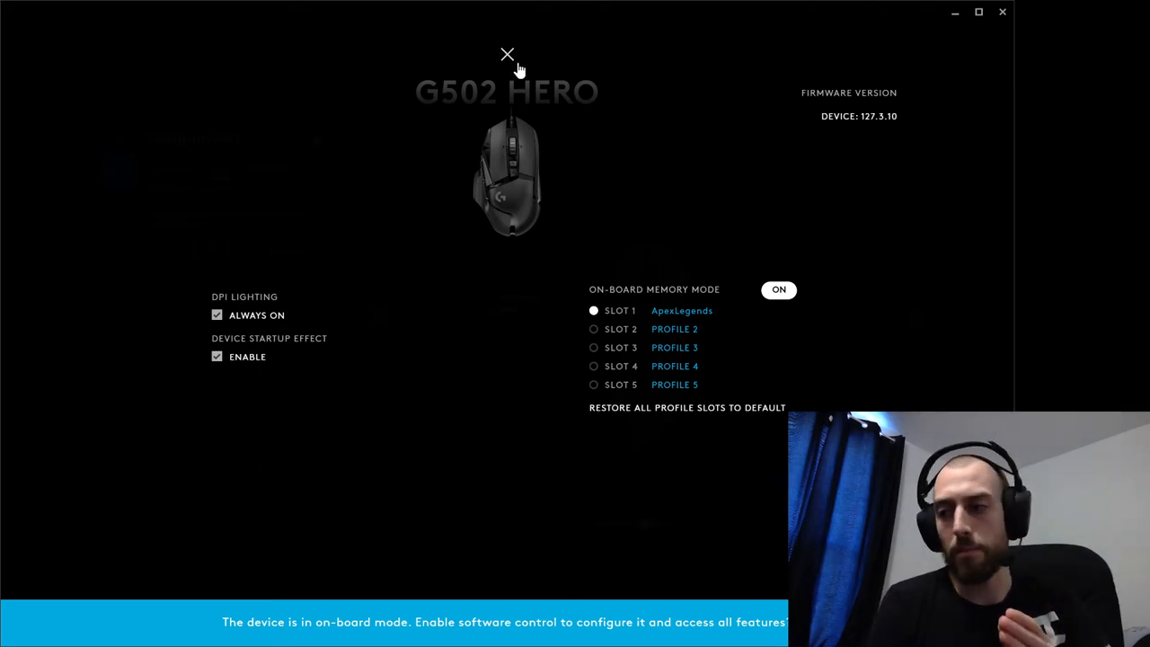
{"action": "mouse_move", "coordinate": [521, 76]}
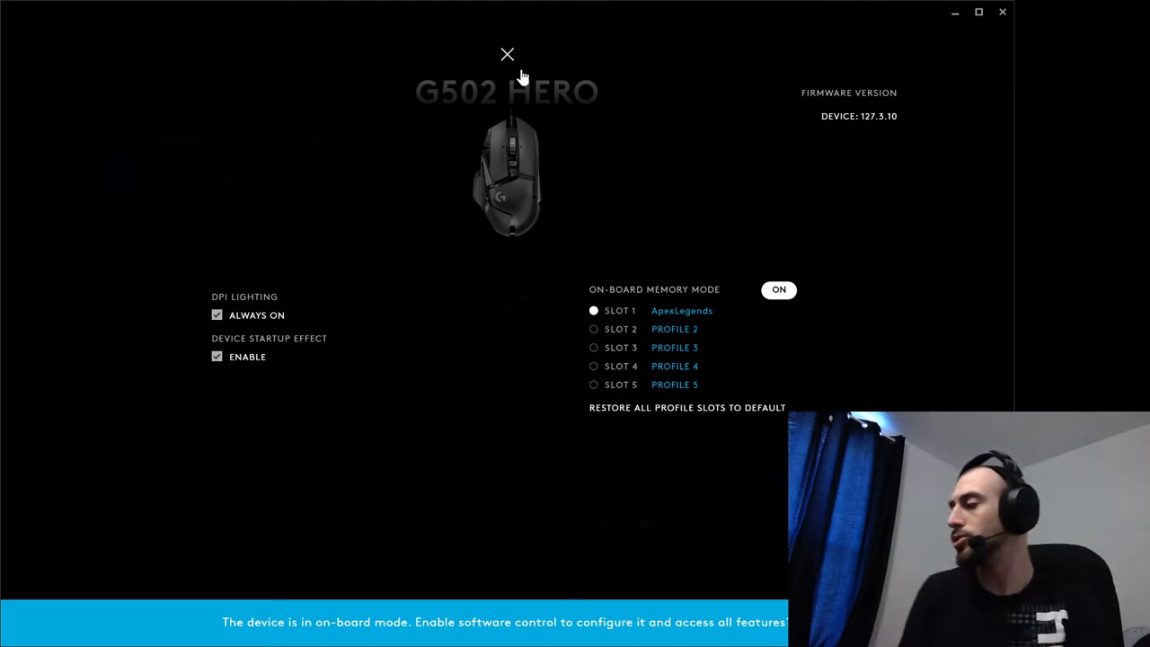